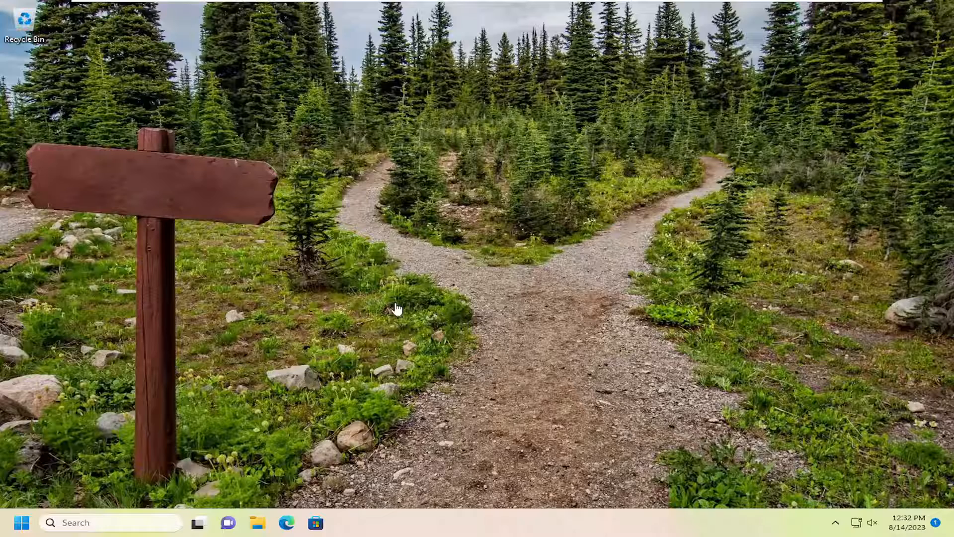
Step: Search 'control panel' from the taskbar and launch Control Panel with all items listed
{"action": "left_click", "coordinate": [91, 522]}
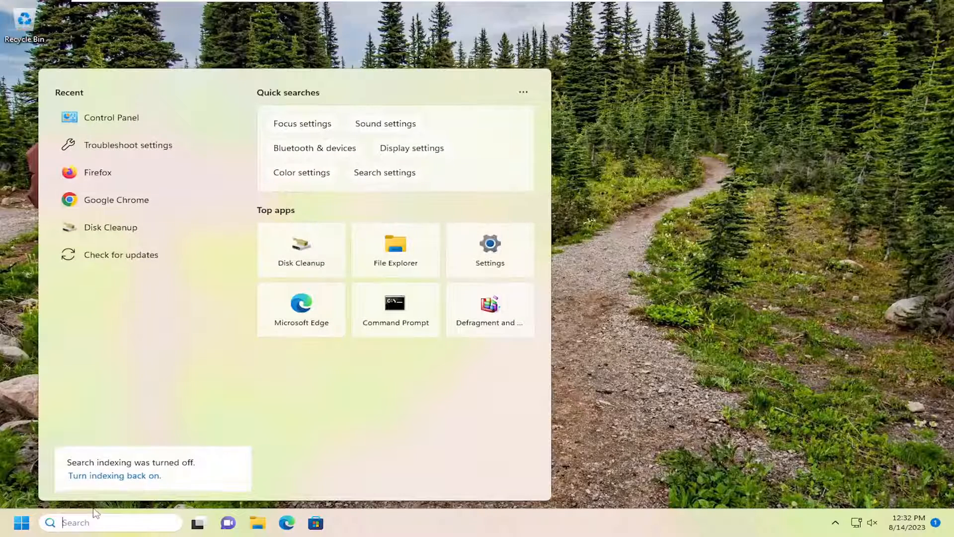
{"action": "type", "text": "control panel"}
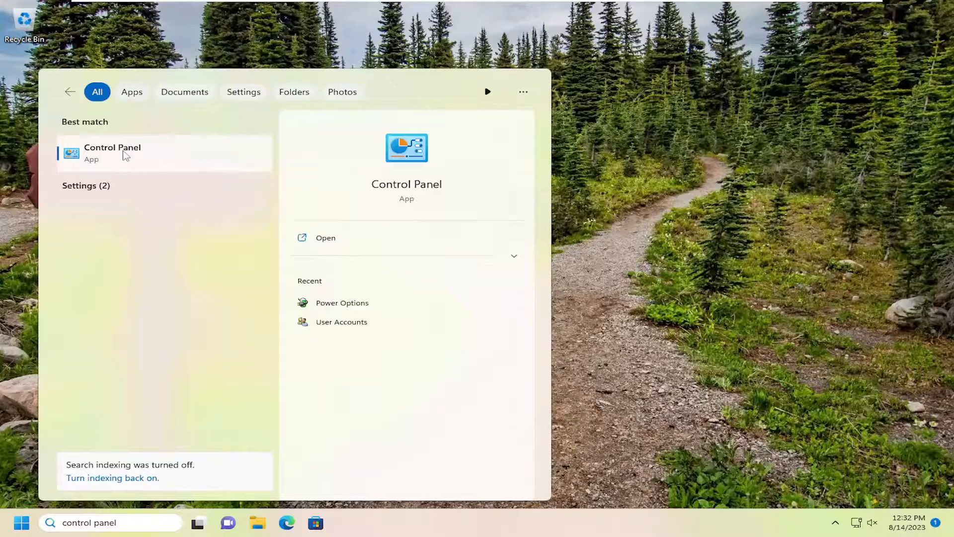
{"action": "left_click", "coordinate": [112, 152]}
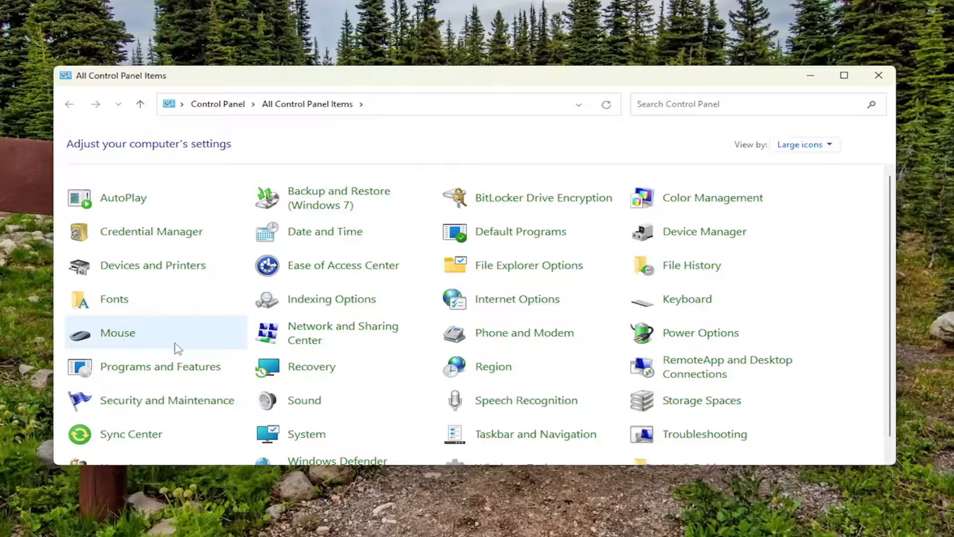
{"action": "left_click", "coordinate": [701, 333]}
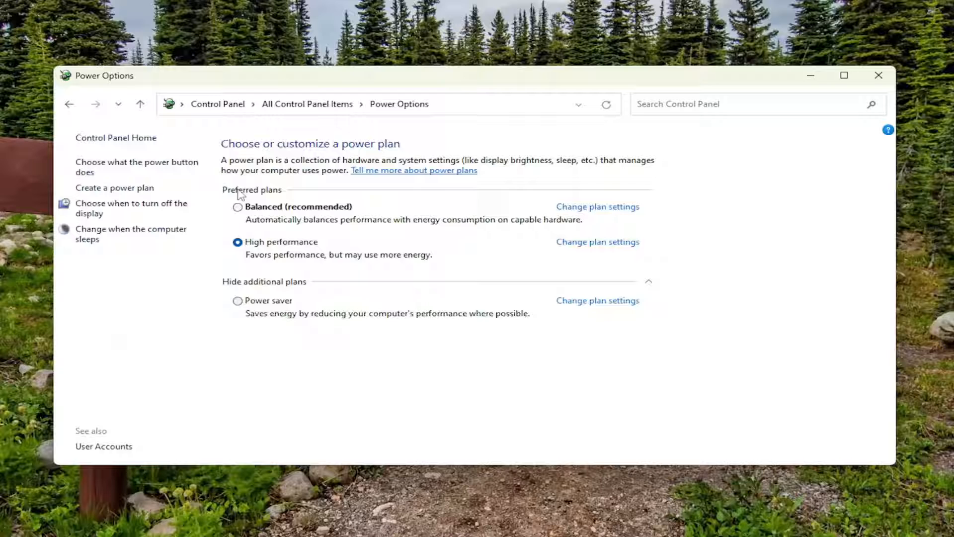
{"action": "left_click", "coordinate": [264, 282]}
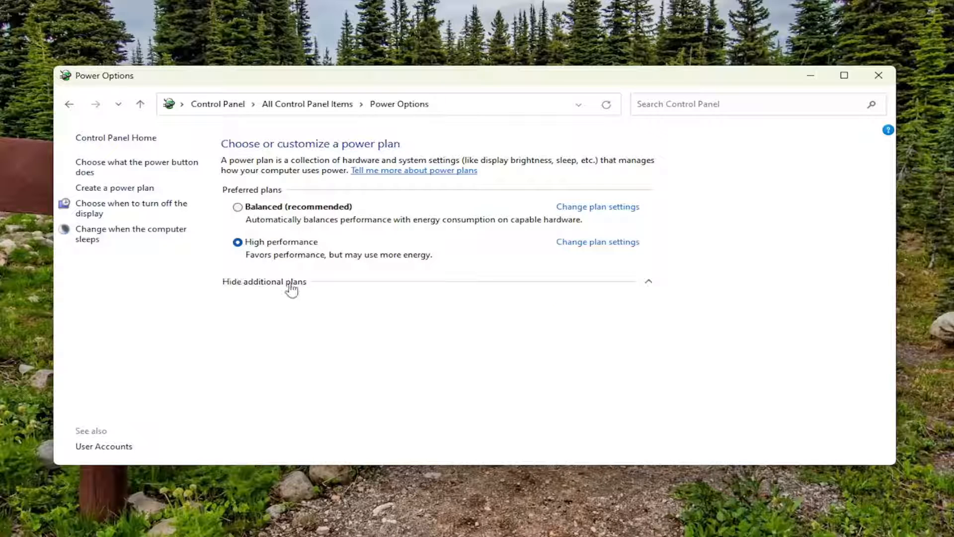
{"action": "left_click", "coordinate": [264, 282]}
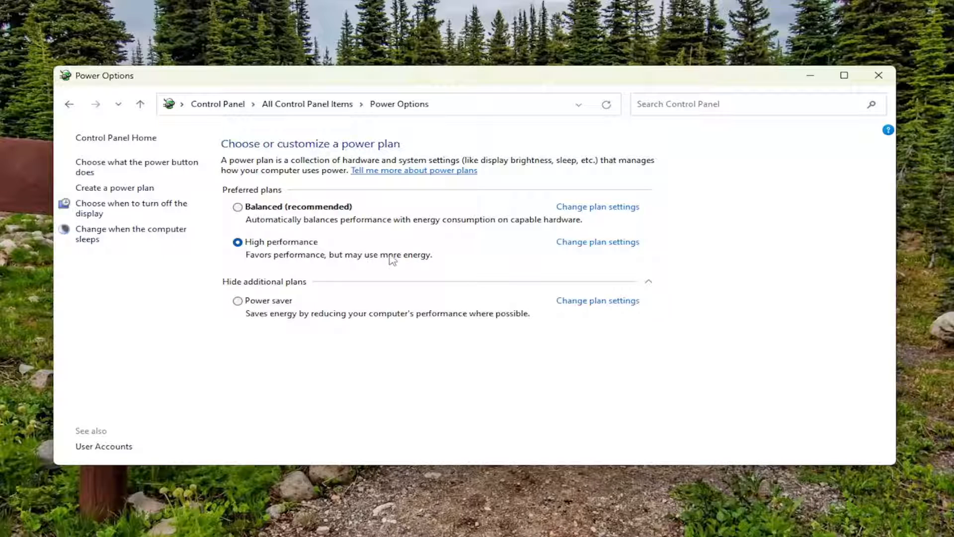
{"action": "mouse_move", "coordinate": [379, 254]}
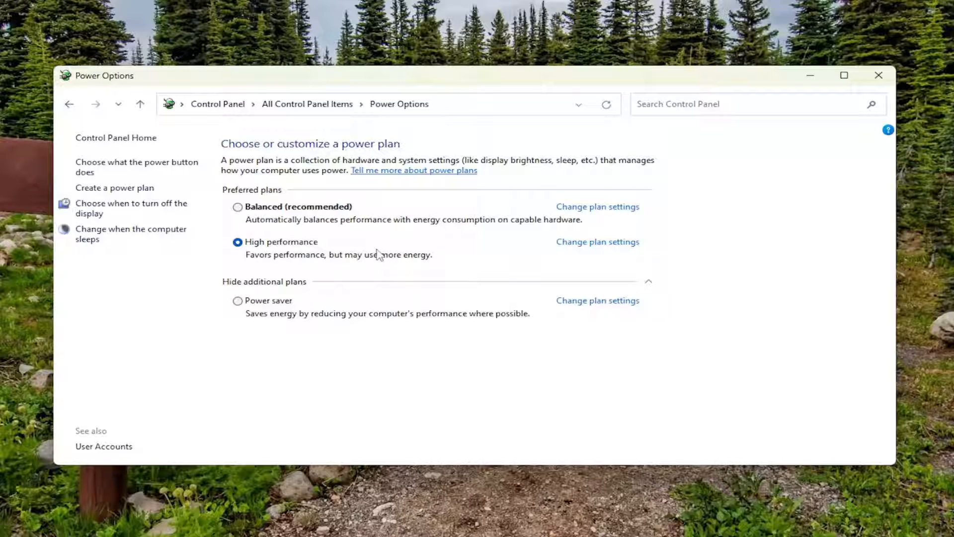
{"action": "mouse_move", "coordinate": [358, 254]}
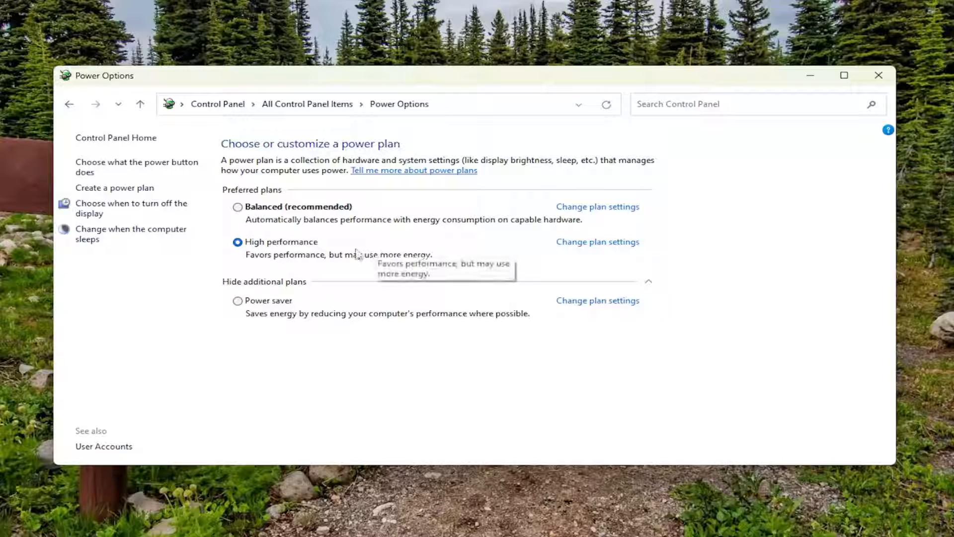
{"action": "mouse_move", "coordinate": [364, 264]}
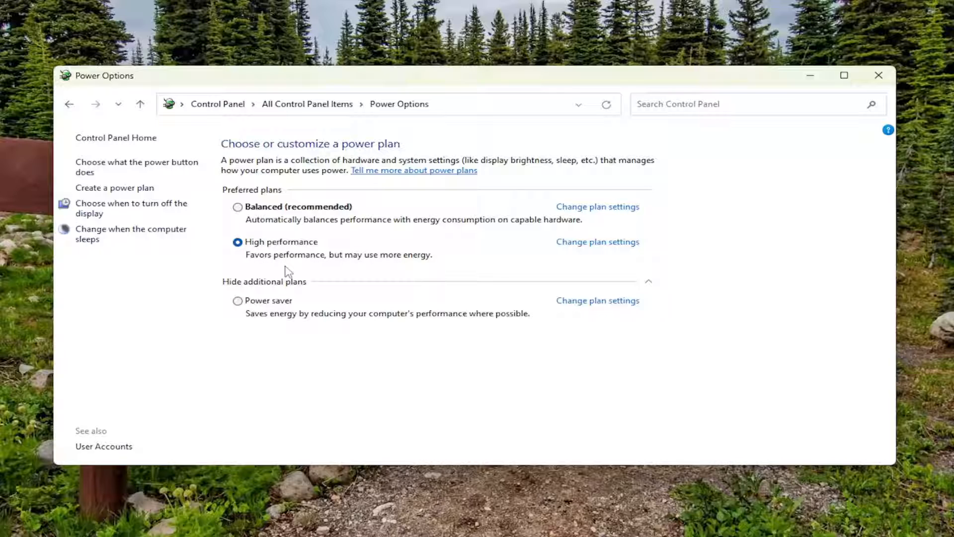
{"action": "mouse_move", "coordinate": [249, 262]}
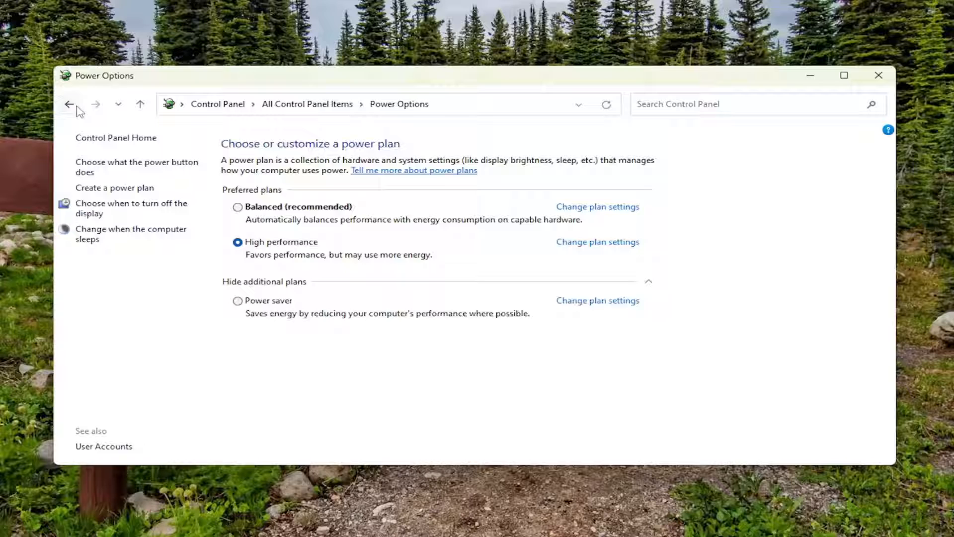
{"action": "left_click", "coordinate": [69, 104]}
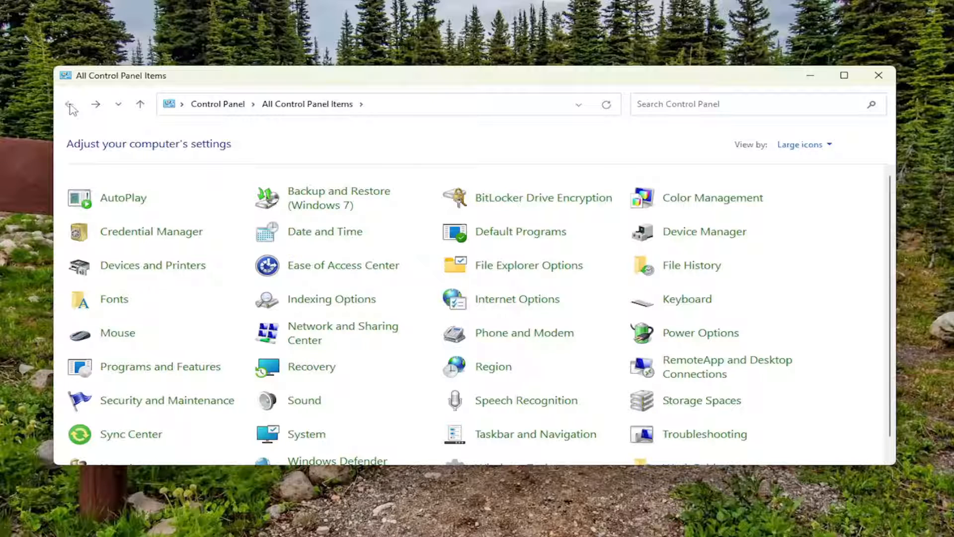
{"action": "mouse_move", "coordinate": [152, 232]}
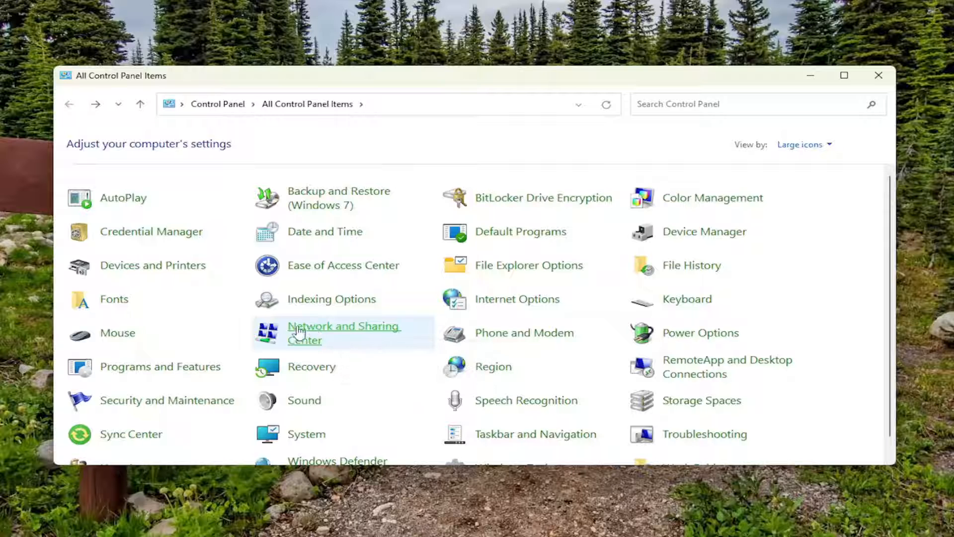
Step: Reach the Ethernet0 connection status via Network and Sharing Center's adapter list
{"action": "left_click", "coordinate": [344, 332]}
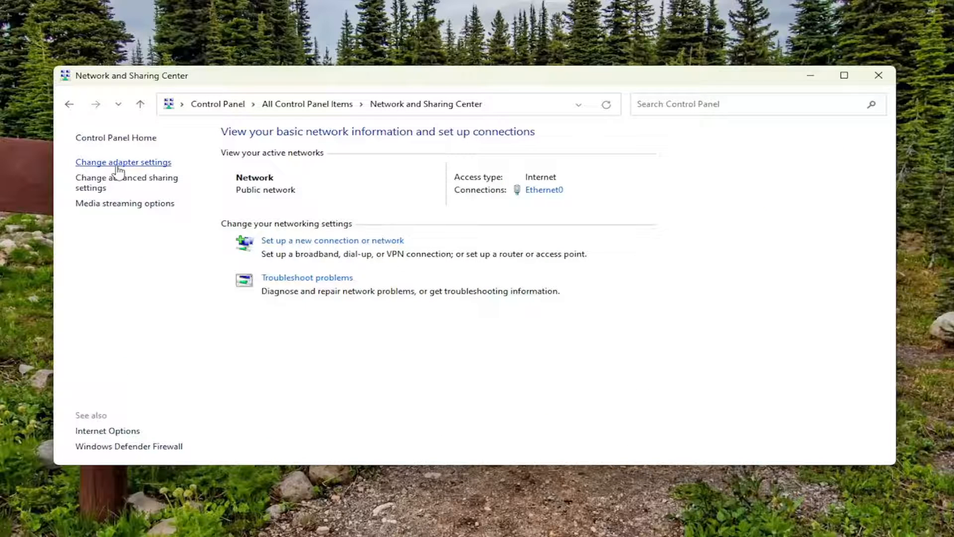
{"action": "left_click", "coordinate": [123, 162]}
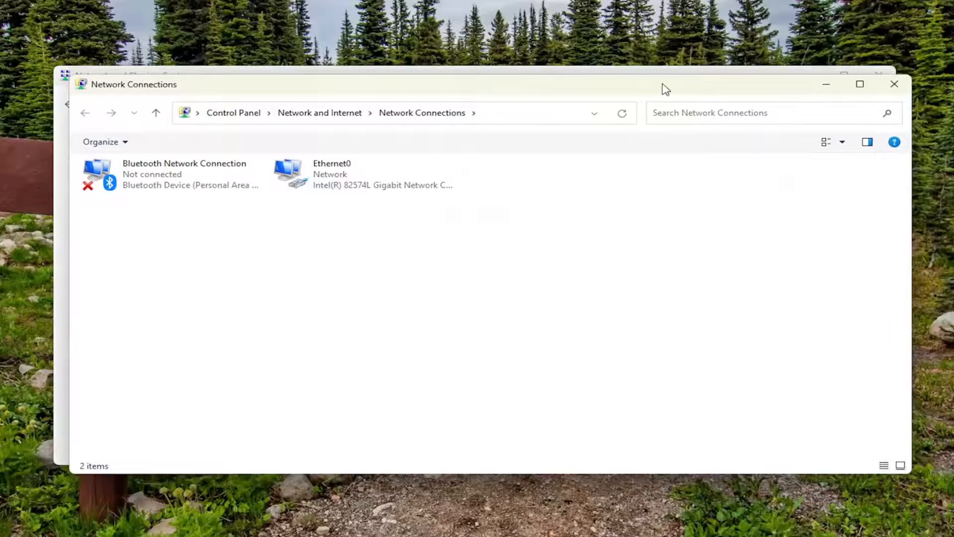
{"action": "left_click", "coordinate": [332, 173]}
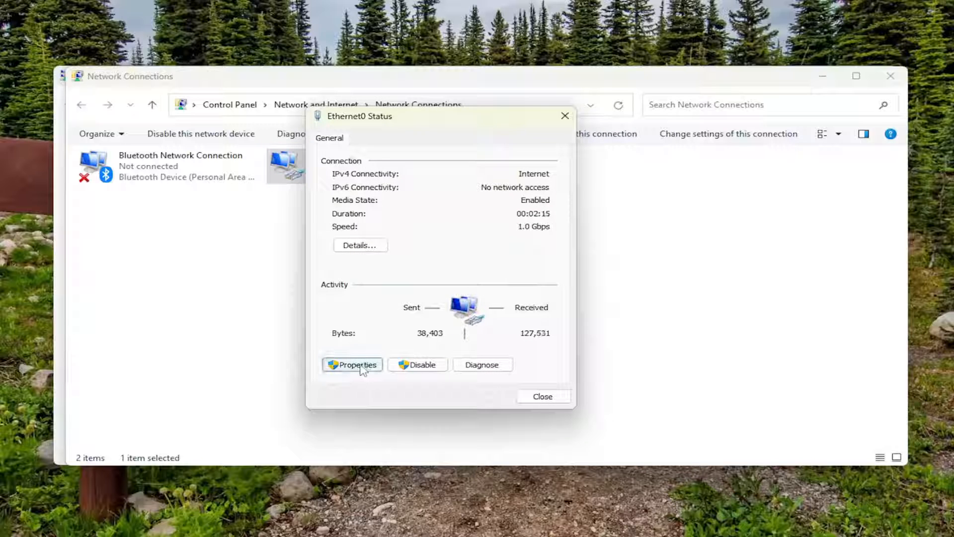
Step: Uncheck Internet Protocol Version 6 in Ethernet0's properties, confirm, and close the status window
{"action": "left_click", "coordinate": [352, 364]}
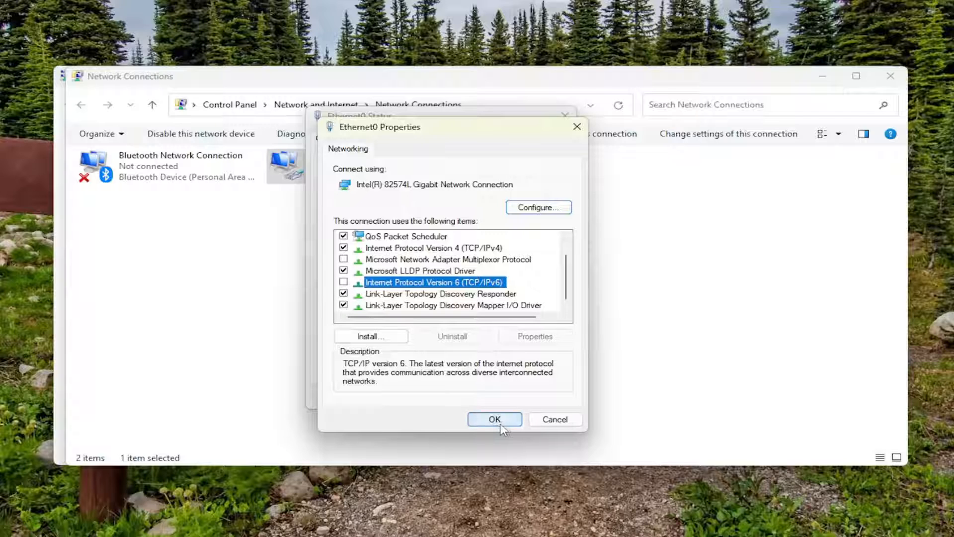
{"action": "left_click", "coordinate": [495, 419]}
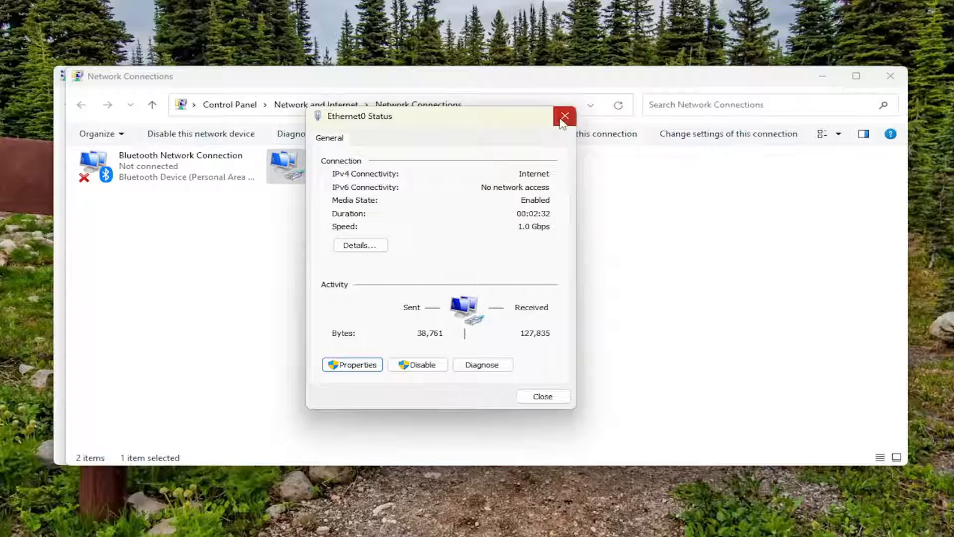
{"action": "left_click", "coordinate": [565, 115]}
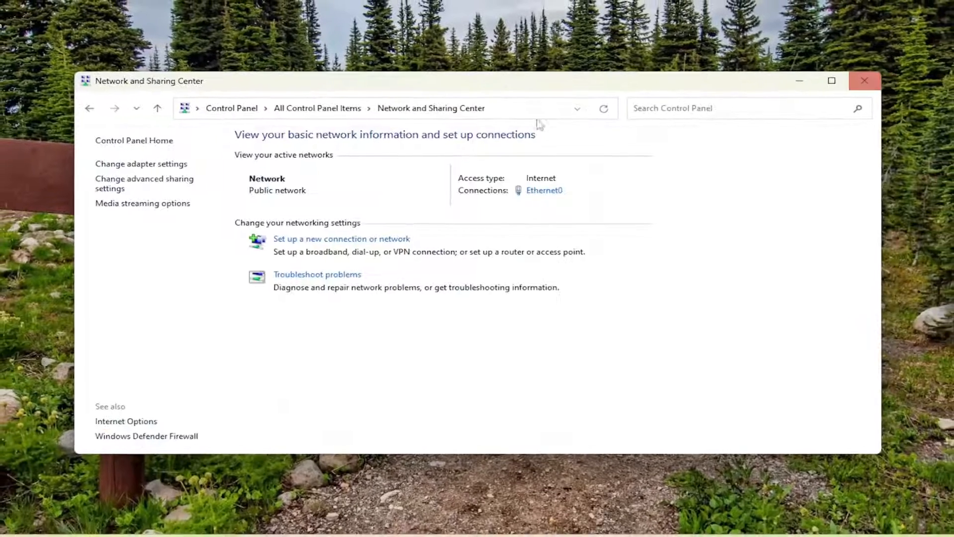
Step: Run 'bcdedit /set disabledynamictick yes' in an administrator Command Prompt
{"action": "left_click", "coordinate": [864, 81]}
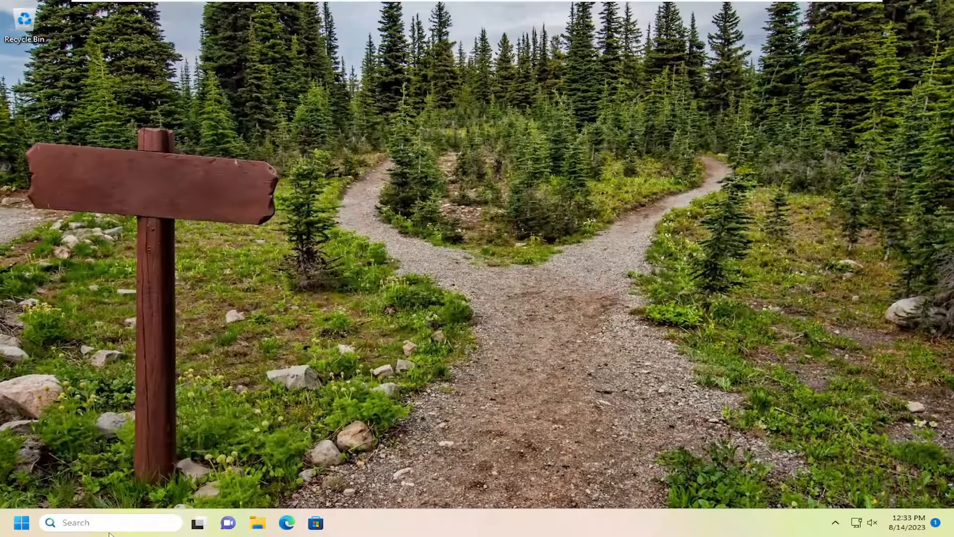
{"action": "type", "text": "cmd"}
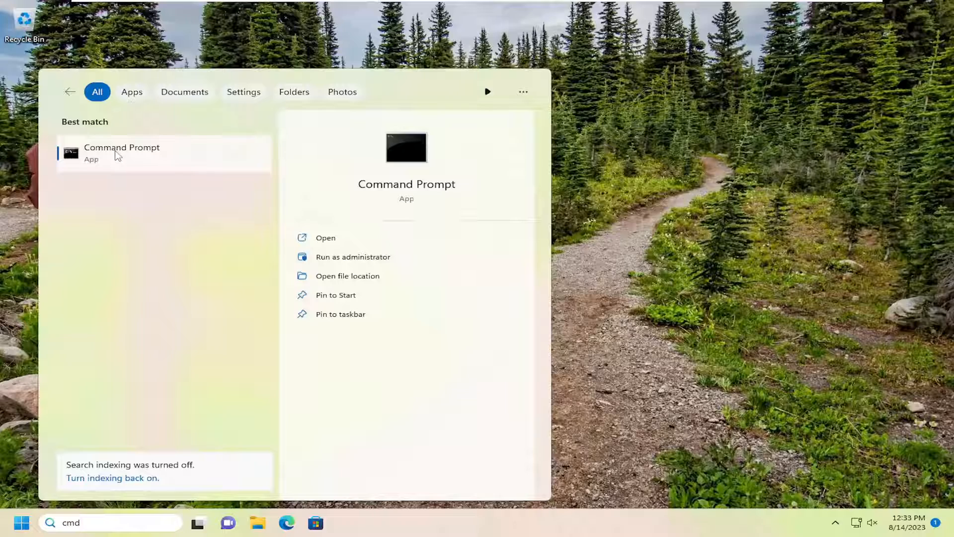
{"action": "right_click", "coordinate": [121, 152]}
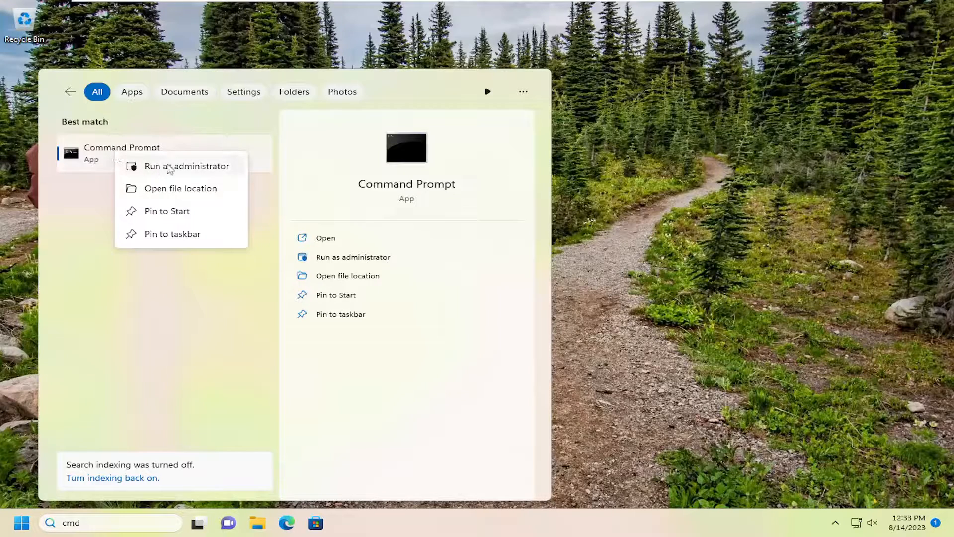
{"action": "left_click", "coordinate": [186, 166]}
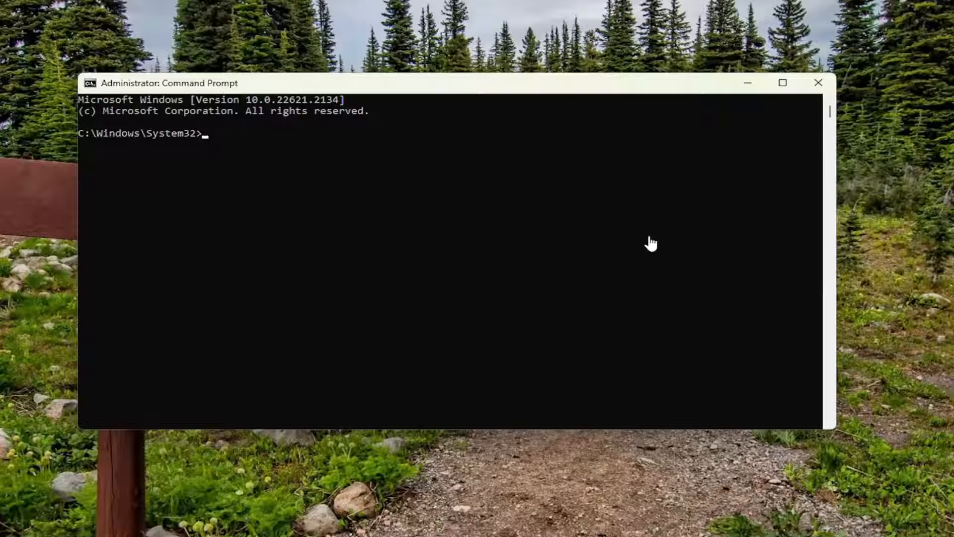
{"action": "mouse_move", "coordinate": [437, 93]}
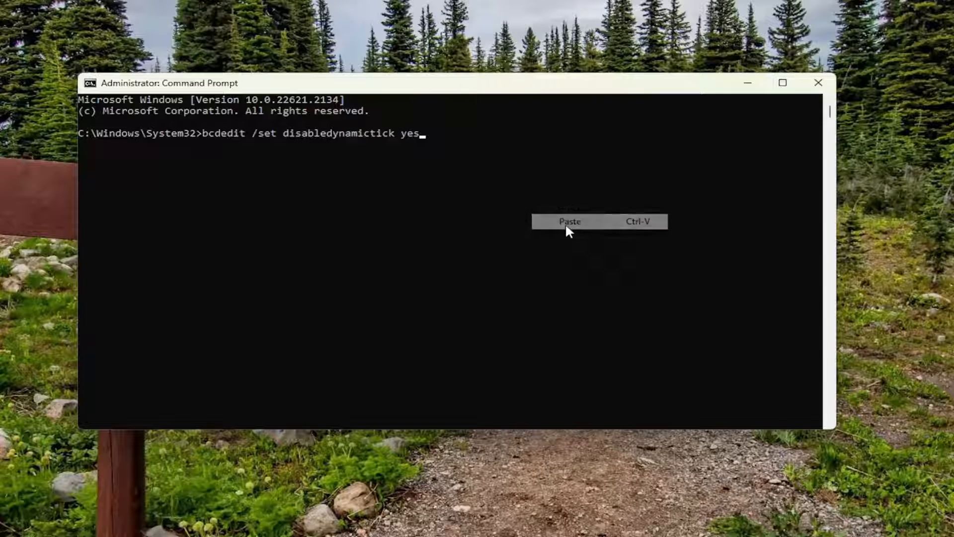
{"action": "key", "text": "Enter"}
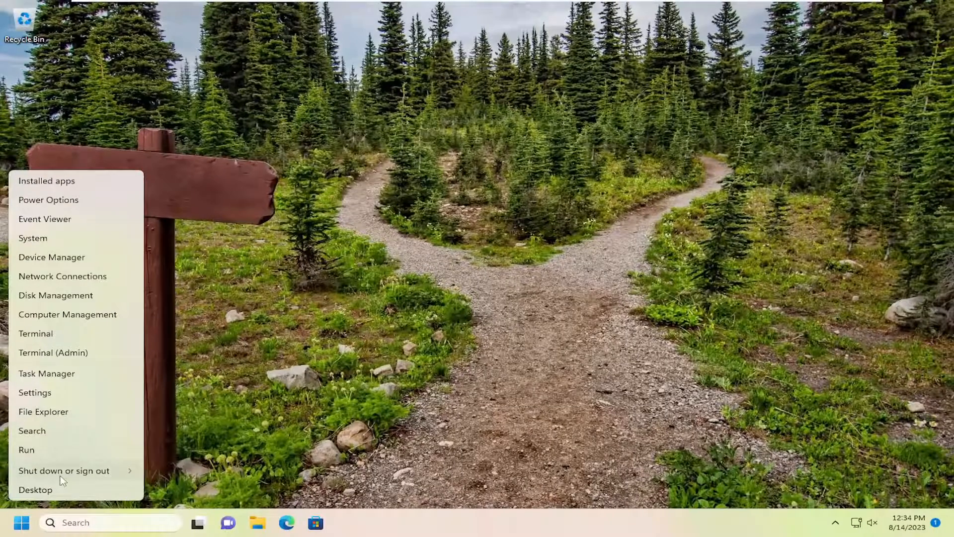
Step: Restart the PC from the Start quick-link shut-down menu
{"action": "left_click", "coordinate": [63, 470]}
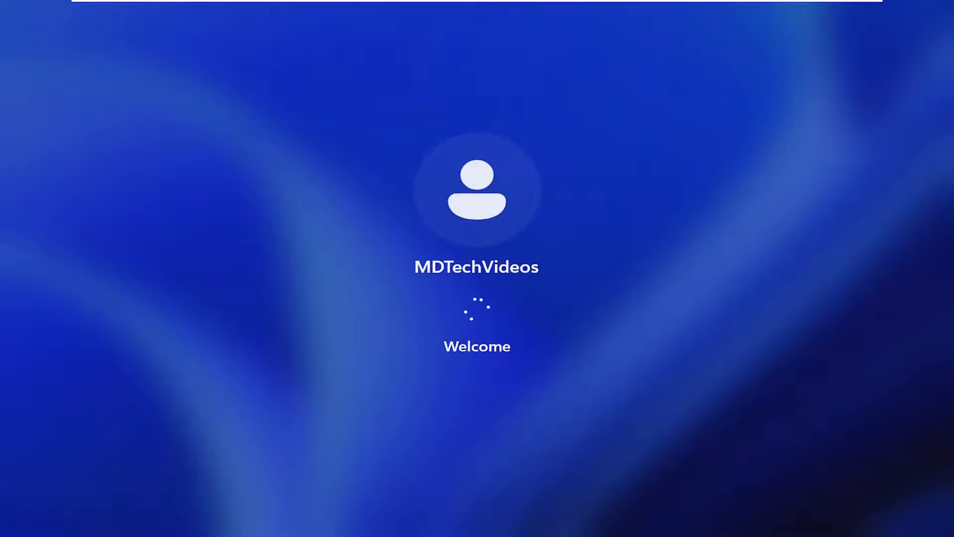